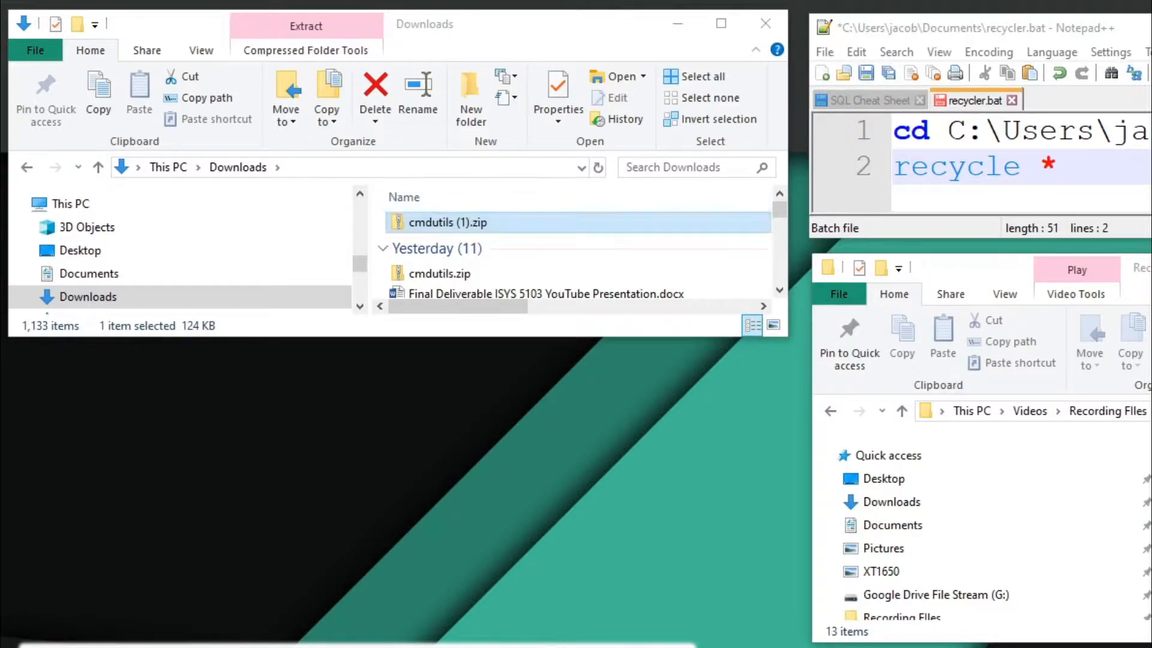
Extract cmdutils (1).zip with Extract All into its own folder in Downloads
right_click(450, 222)
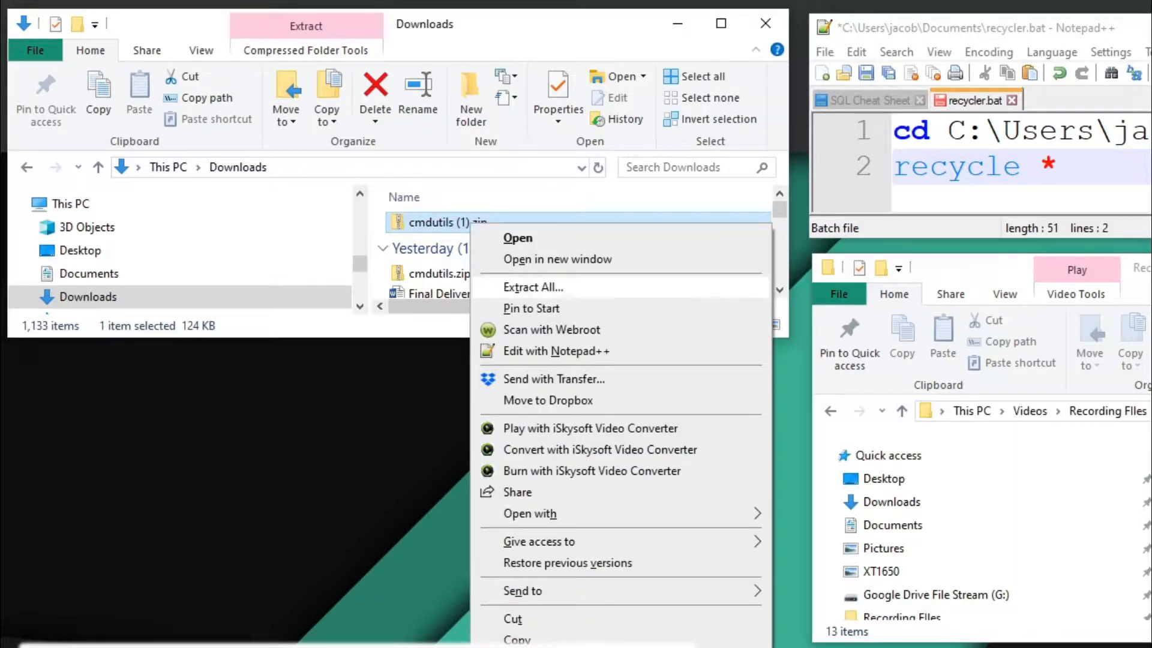
click(532, 287)
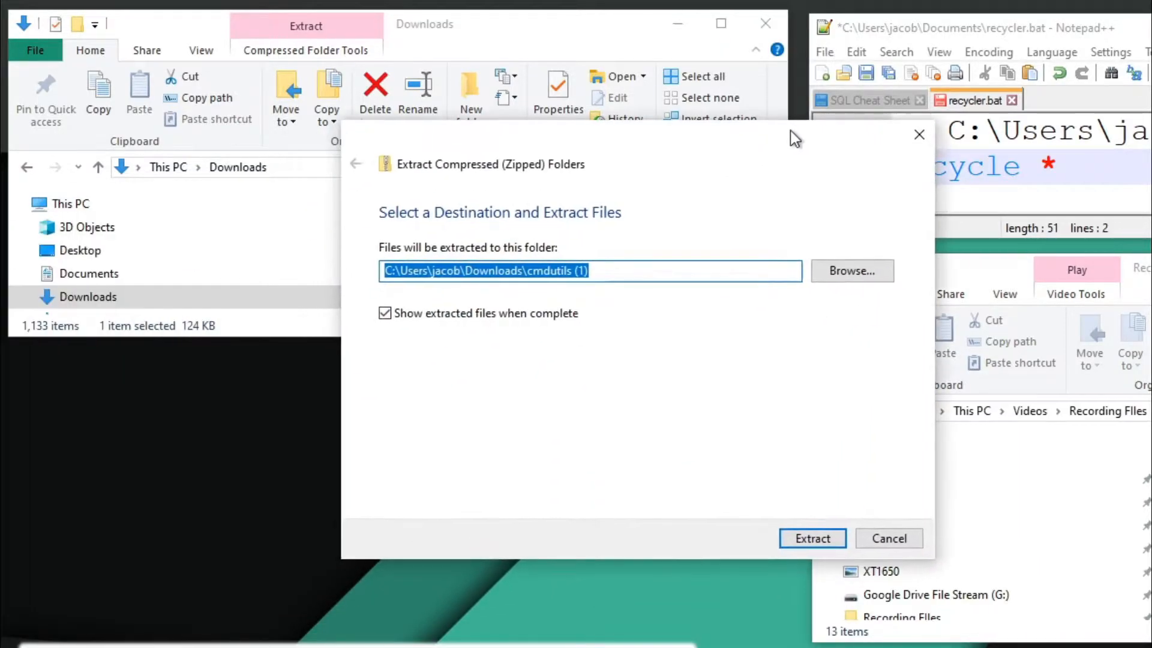
click(852, 270)
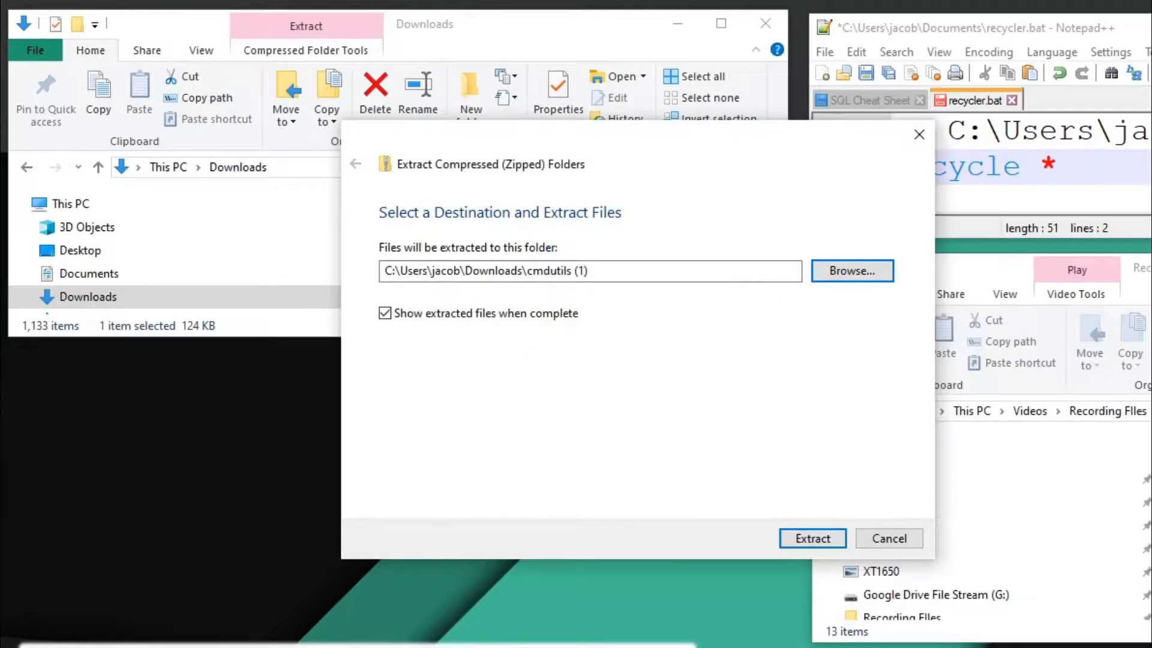
click(812, 538)
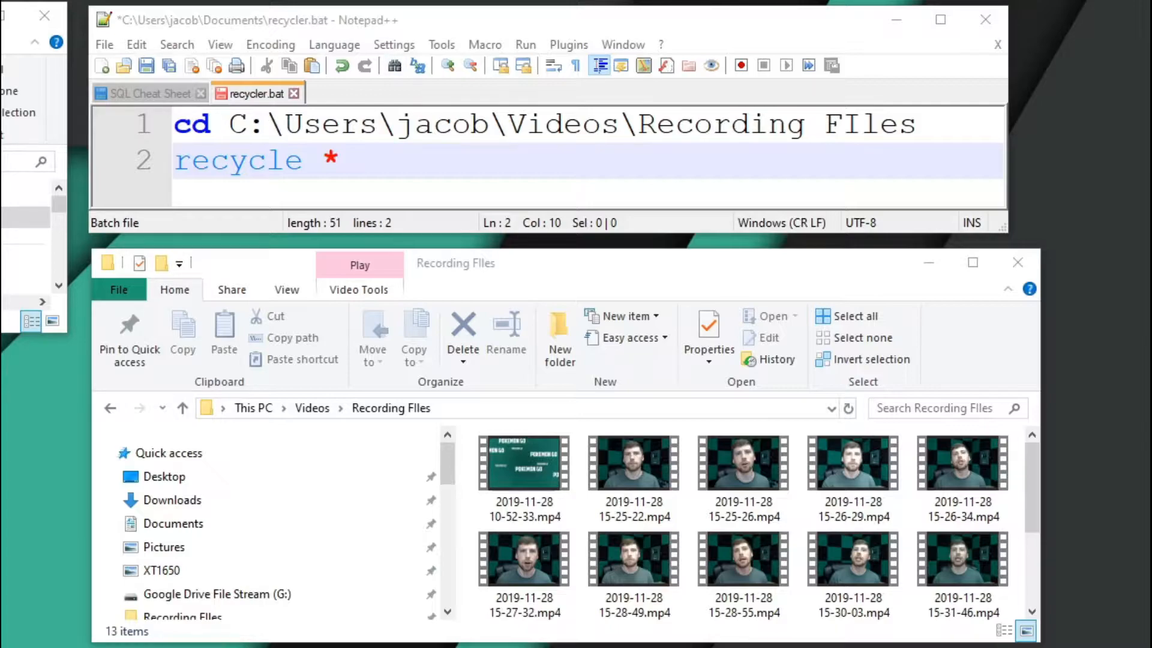
click(334, 45)
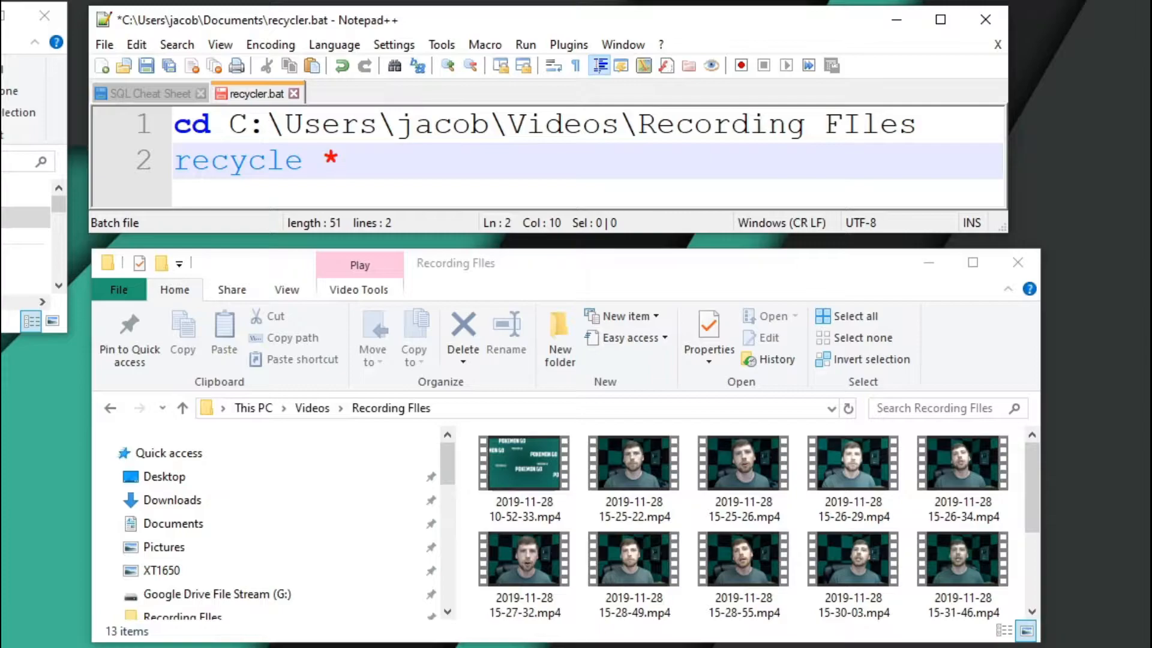
click(525, 45)
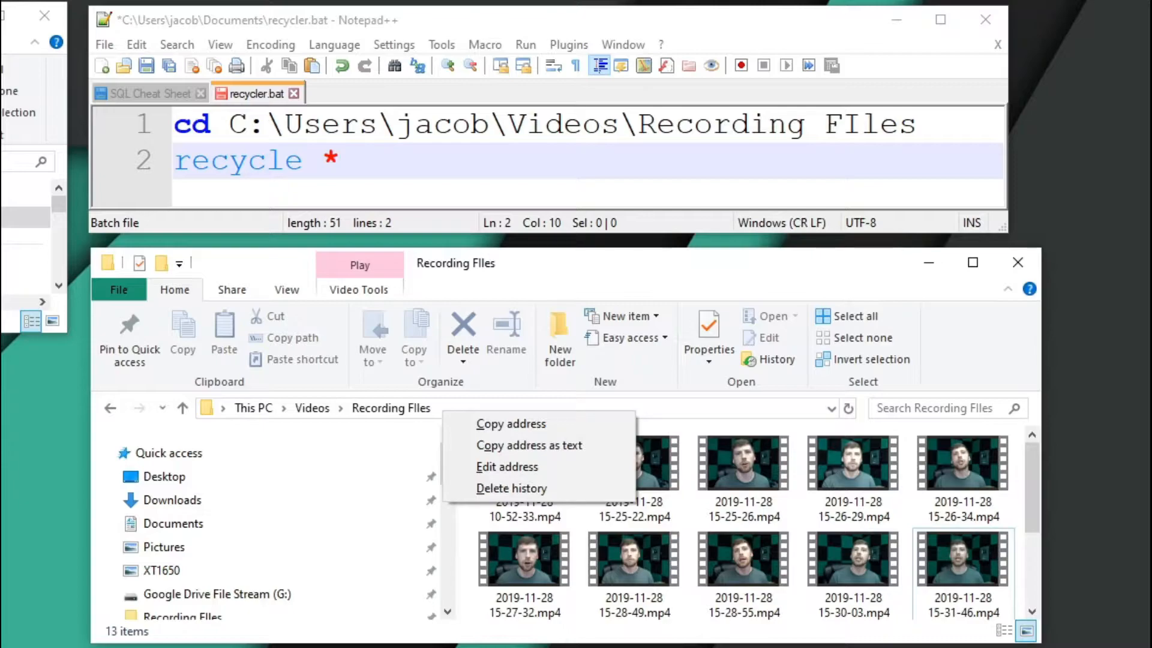
mouse_move(527, 444)
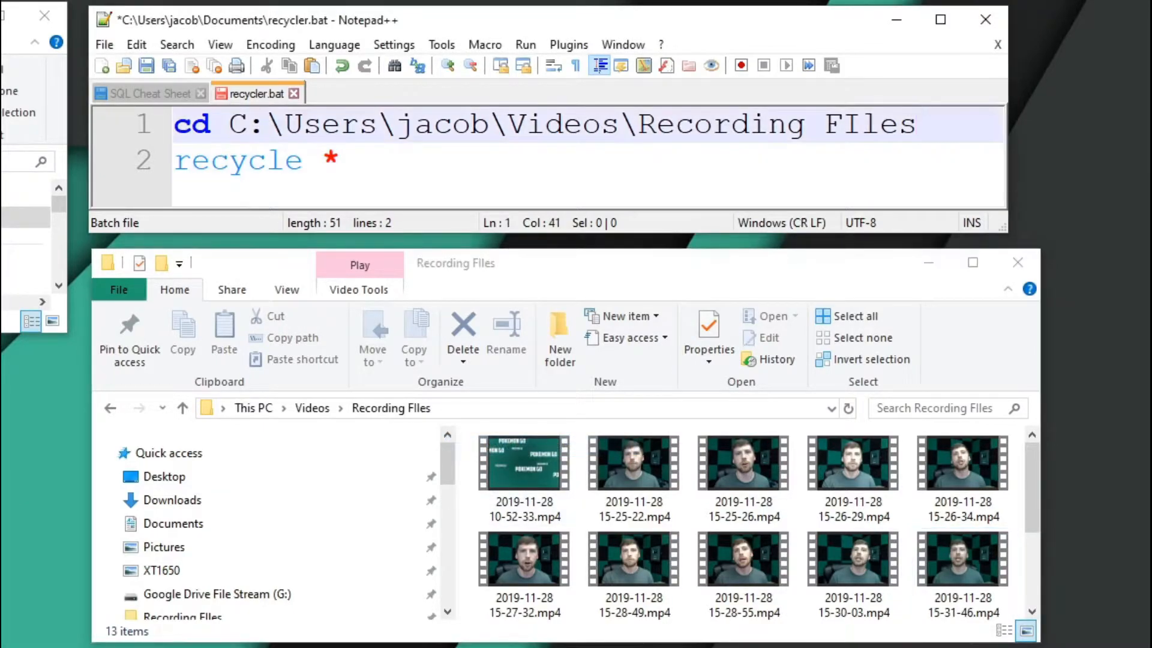
text(C:\Users\jacob\Videos\Recording FIles)
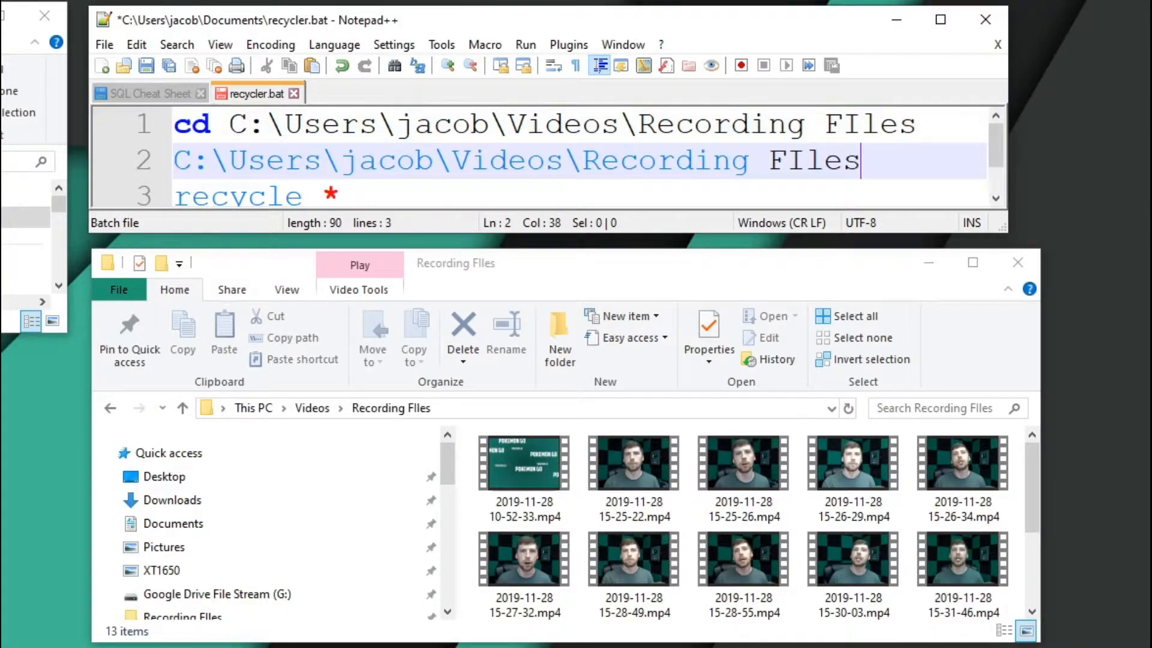
key(Delete)
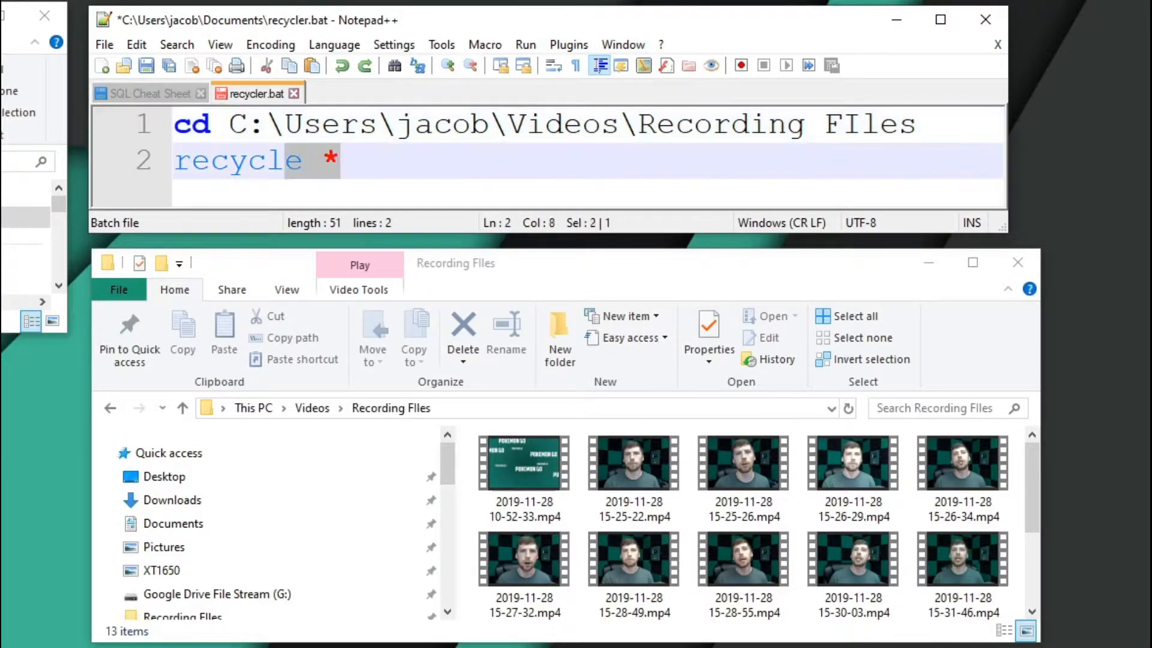
key(ctrl+a)
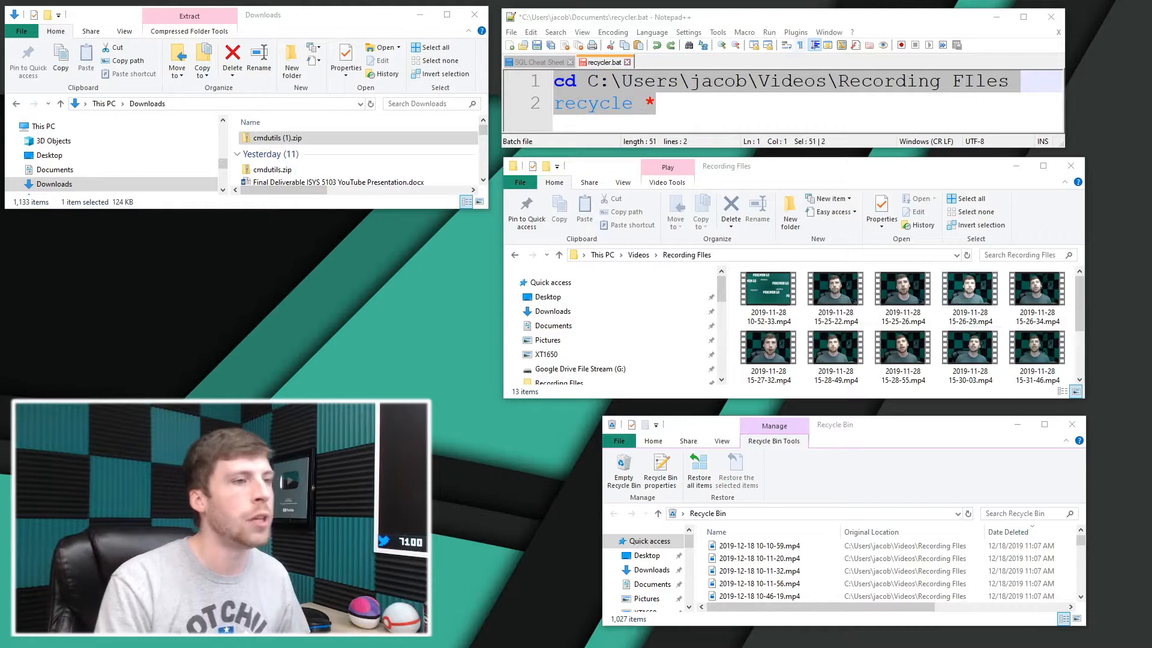
Run recycler.bat from the Run menu so the recordings go to the Recycle Bin
click(768, 32)
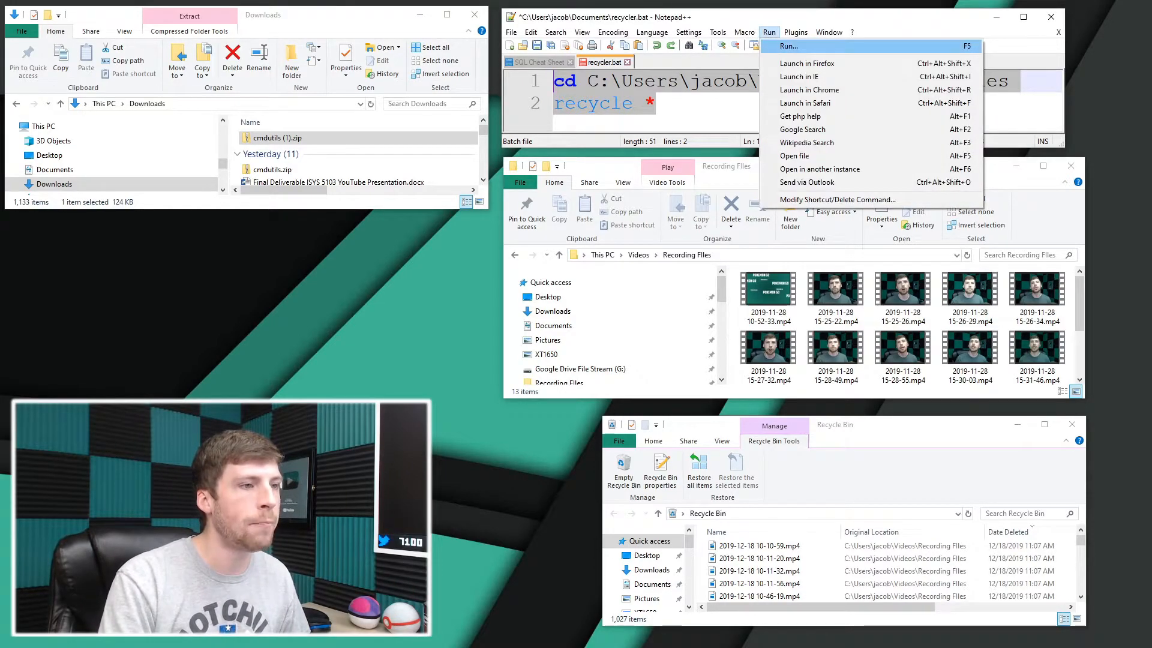
click(787, 45)
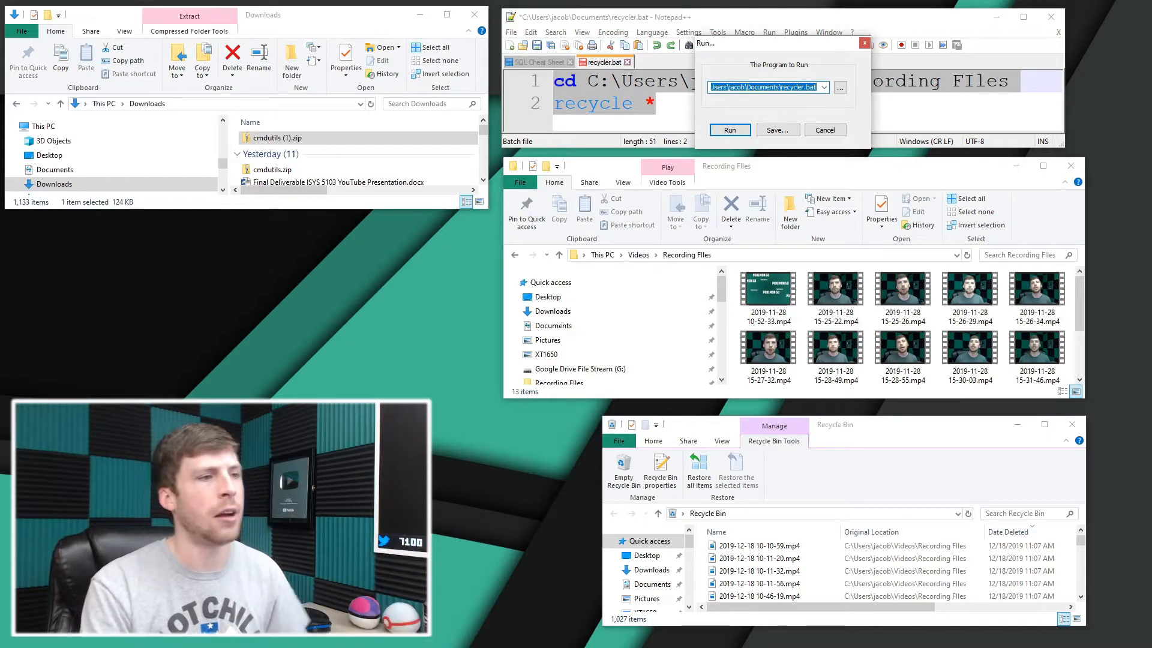
click(840, 86)
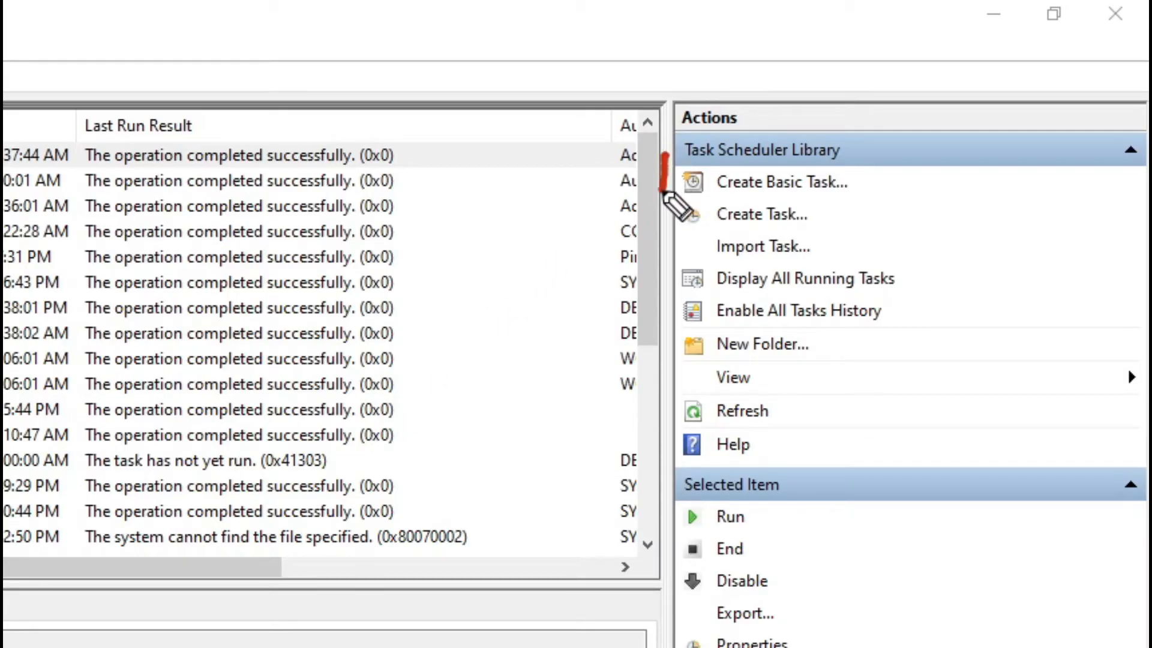
mouse_move(955, 168)
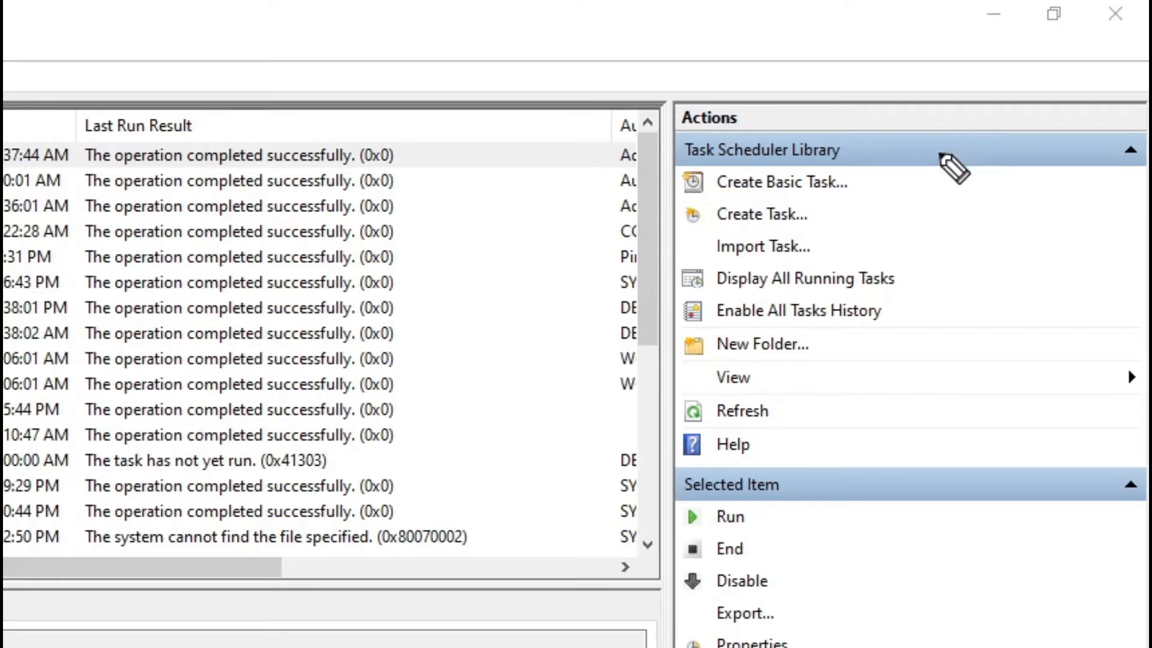
mouse_move(943, 175)
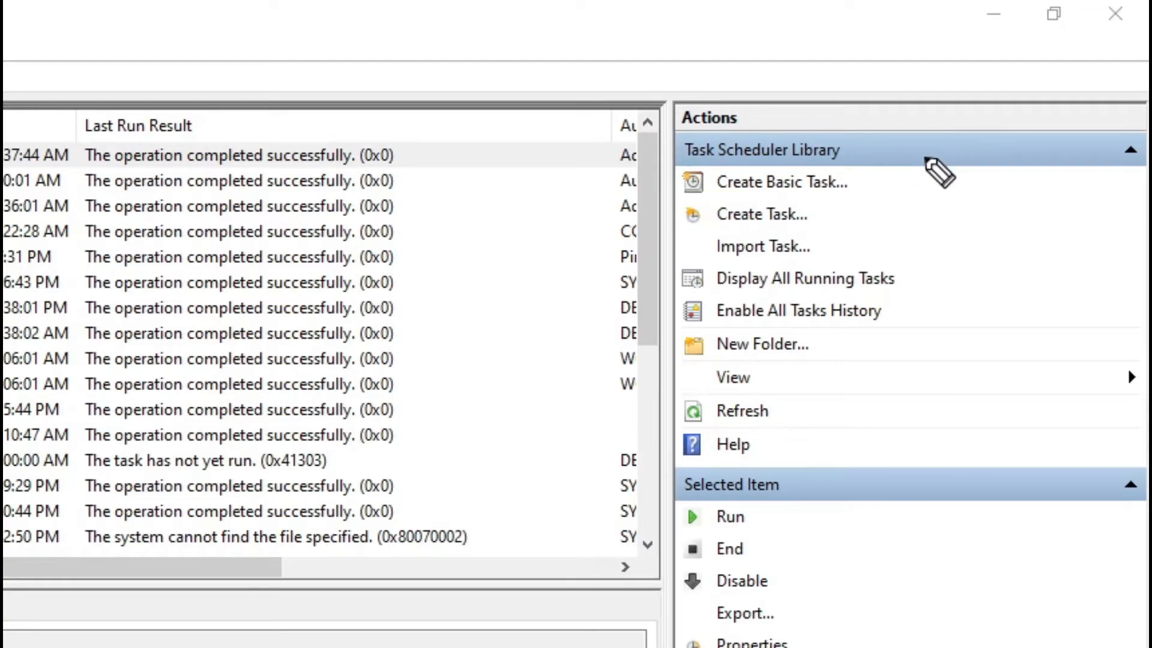
Start a basic task and name it Recycle
click(781, 182)
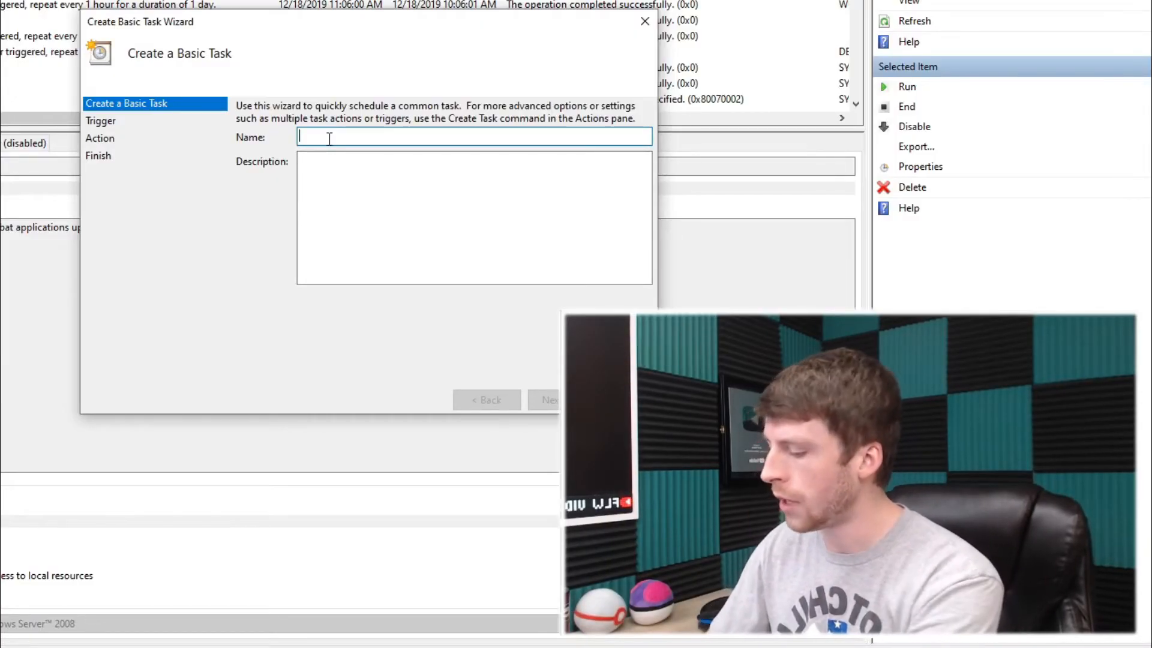
text(Recycle)
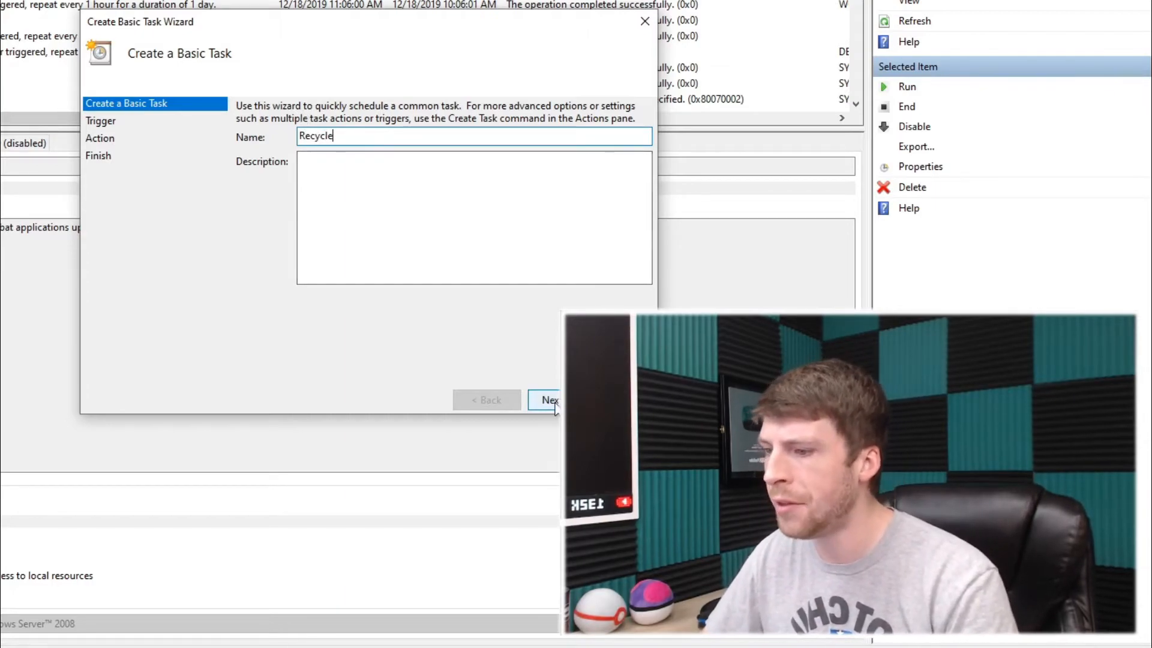
click(547, 400)
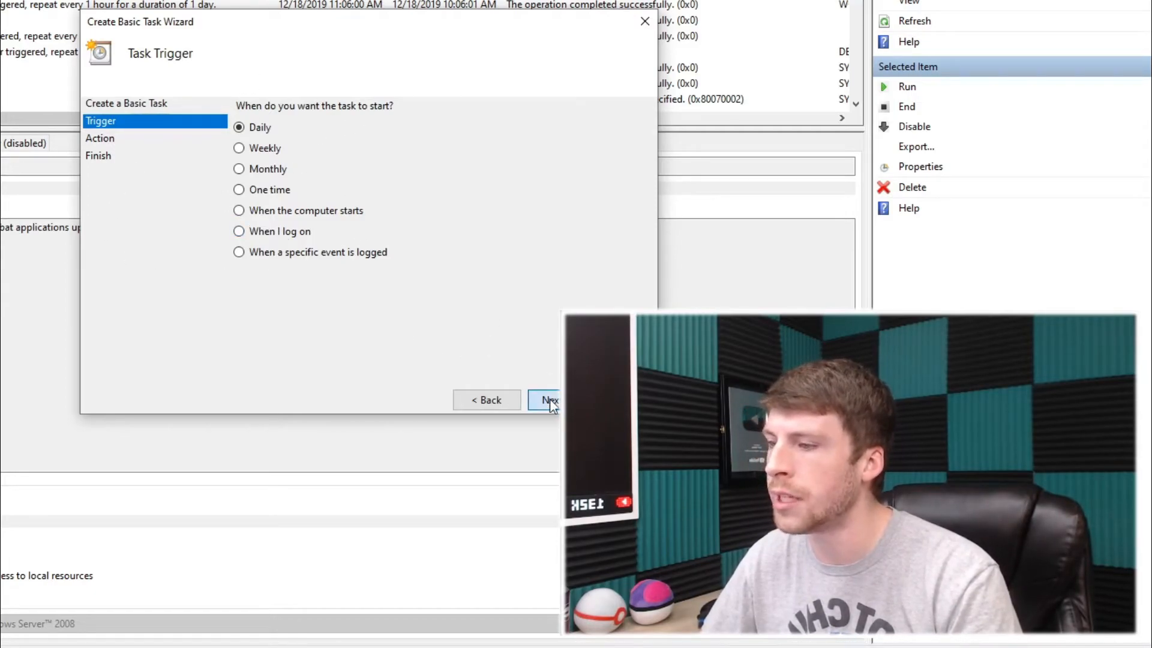
Give the task a daily trigger starting at 11:22 AM and keep Start a program
click(547, 400)
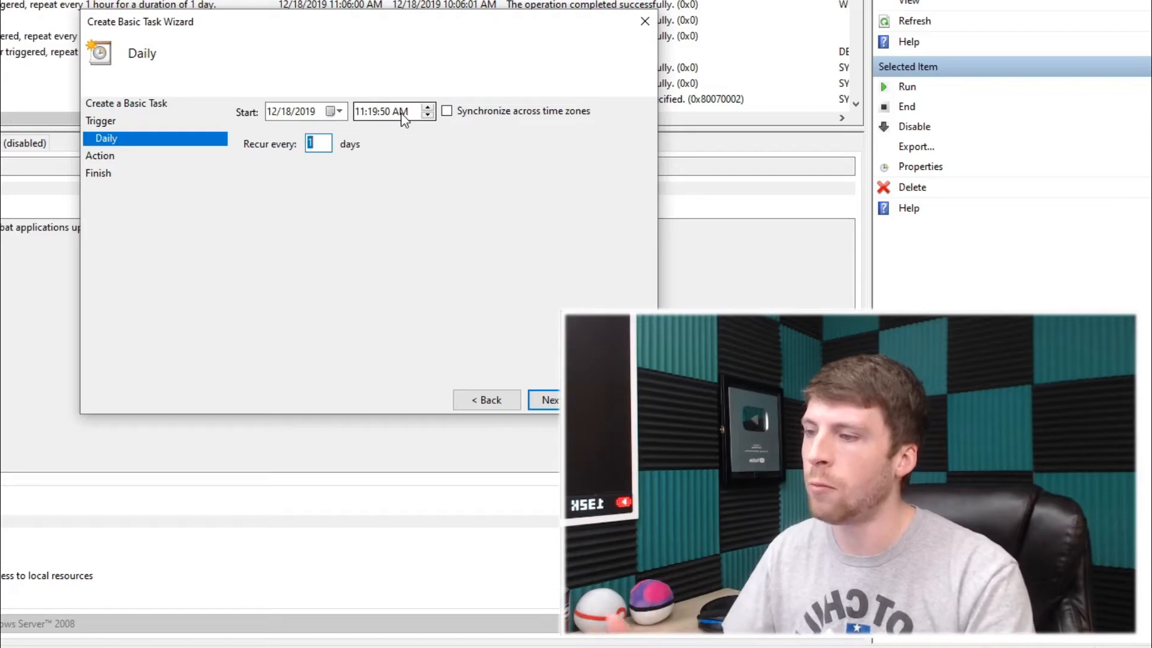
click(375, 111)
text(22)
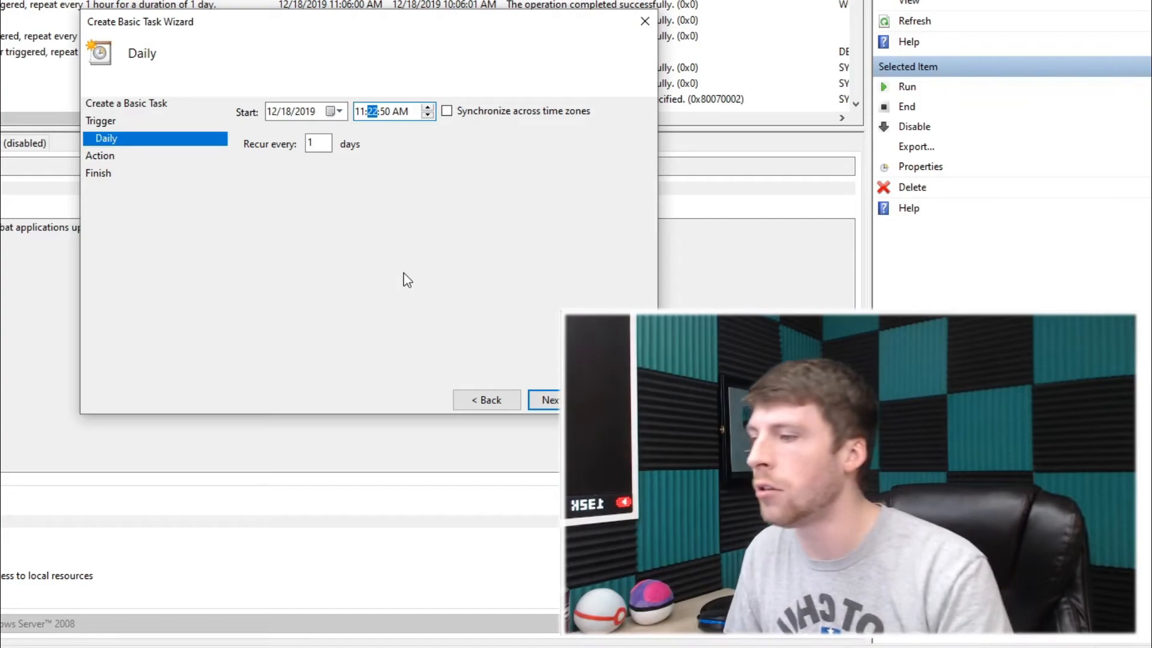
click(547, 399)
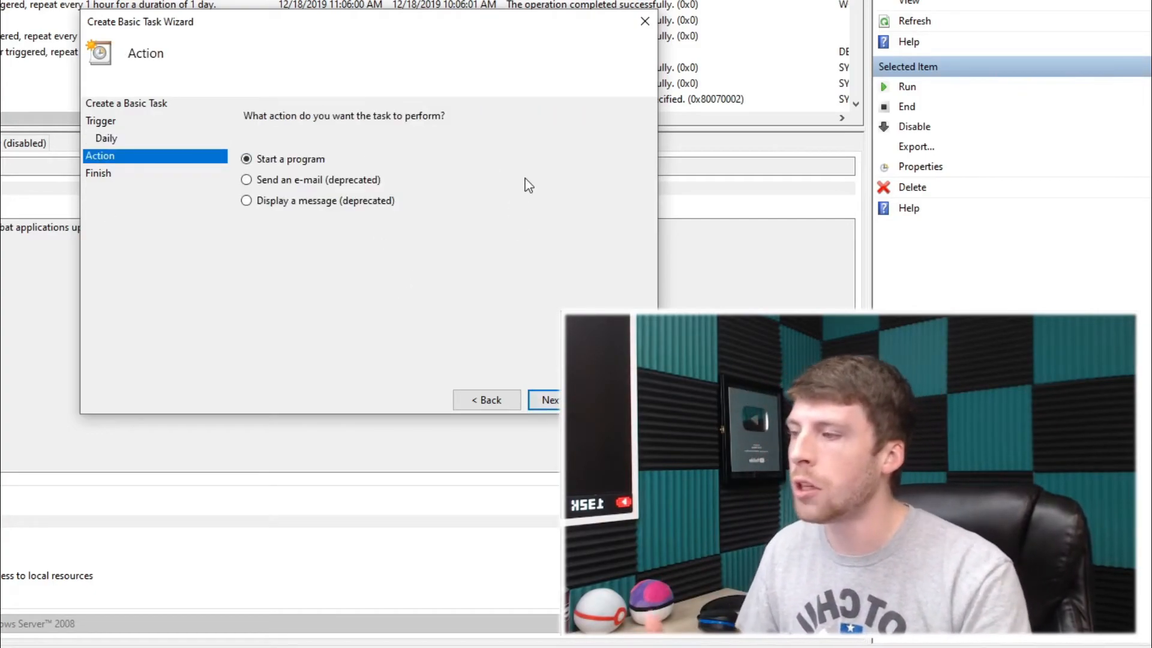
mouse_move(533, 178)
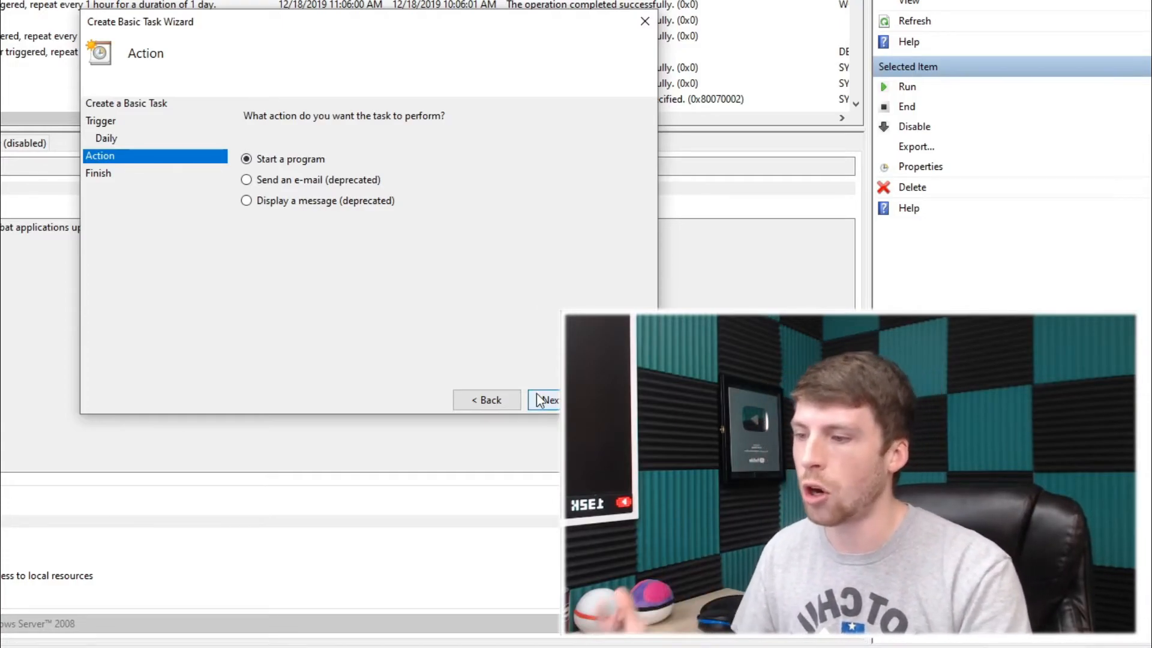
click(544, 400)
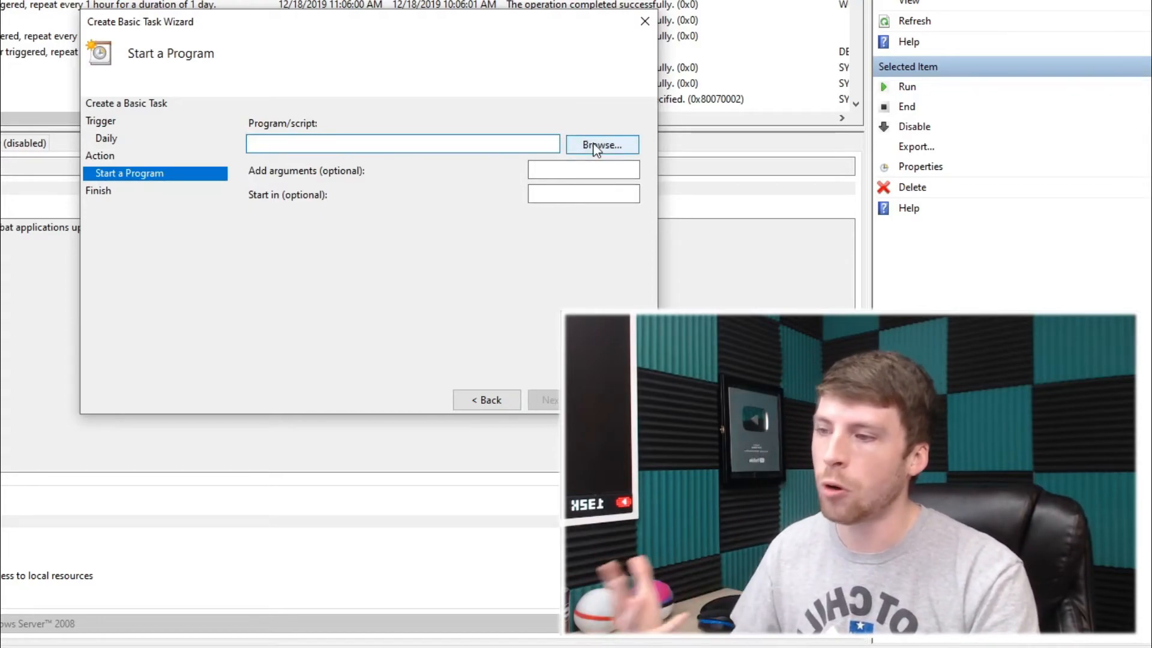
Point the task at Documents\recycler.bat and finish creating Recycle
click(601, 145)
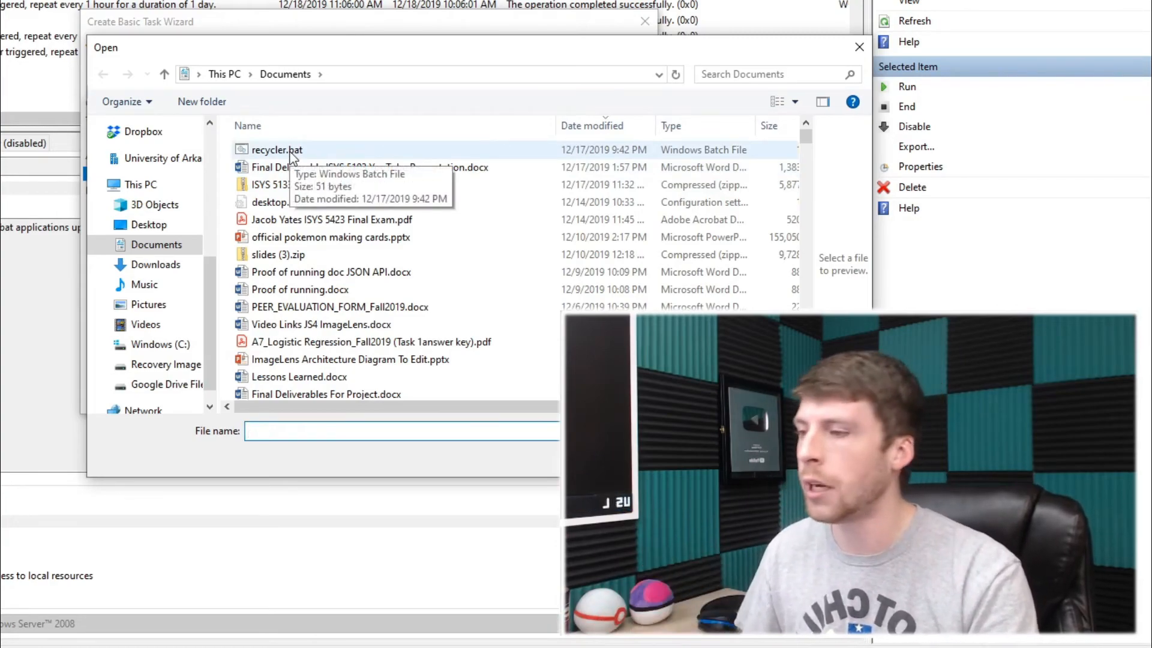
click(277, 150)
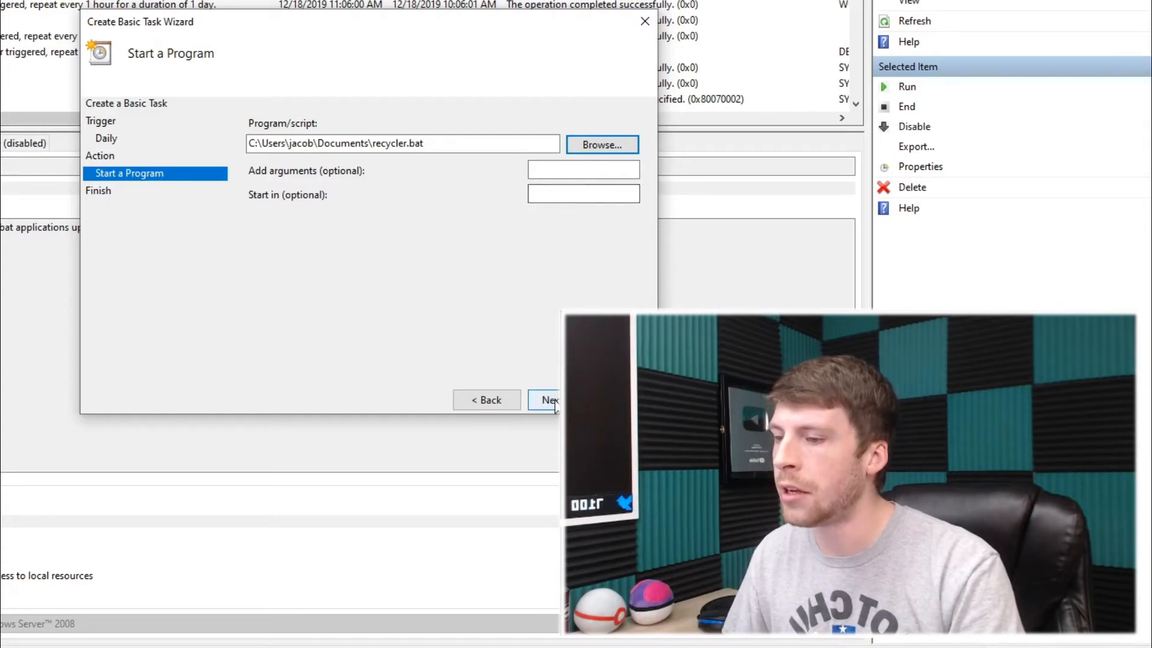
click(546, 400)
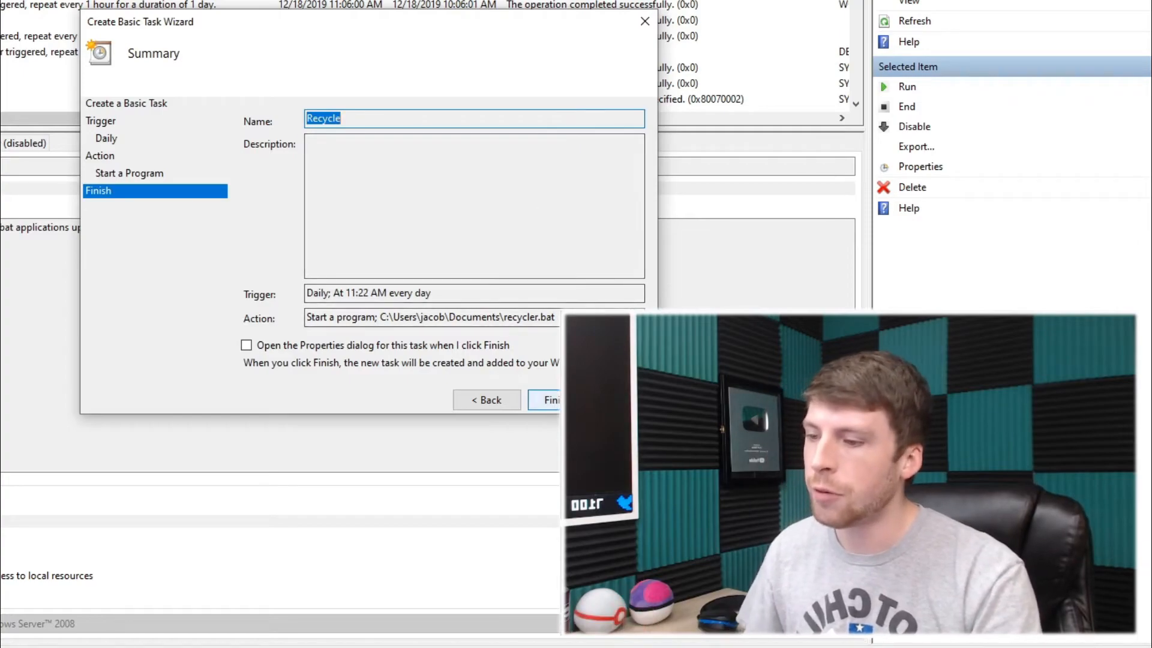
click(547, 400)
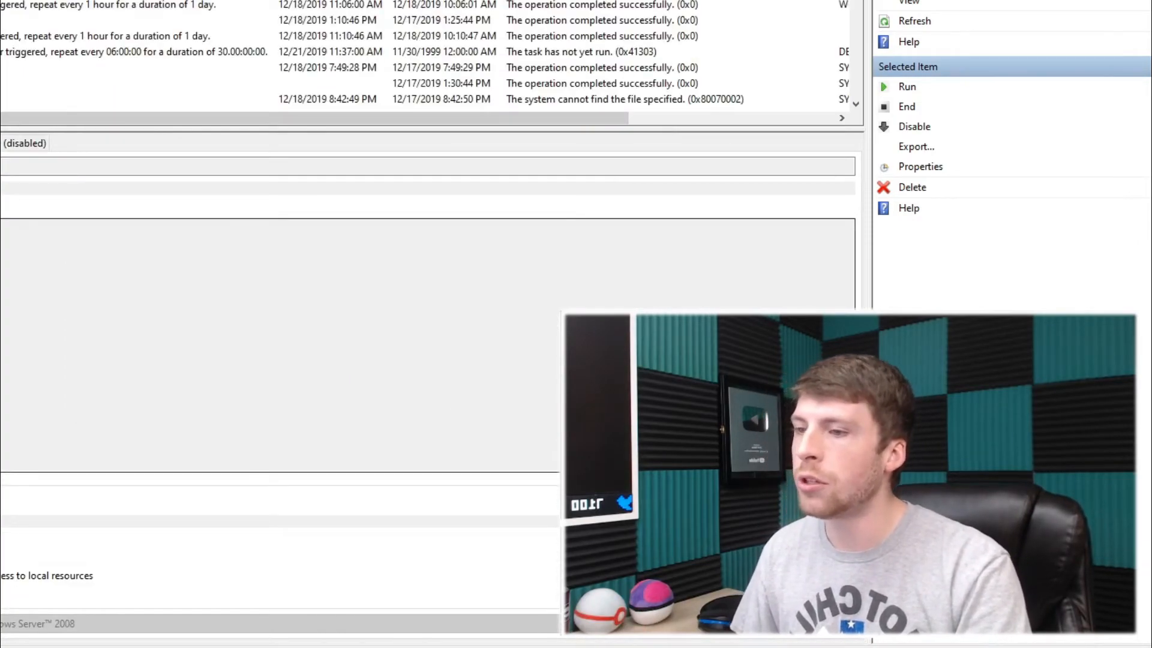